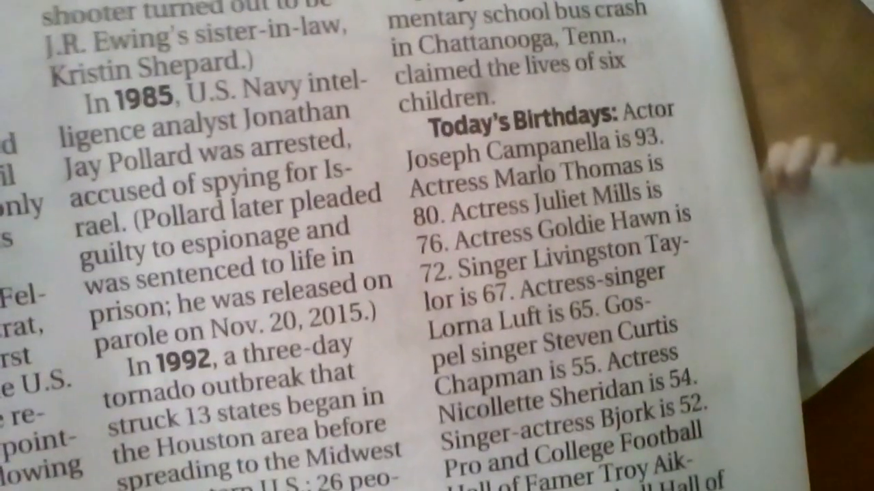
scroll(down, 3)
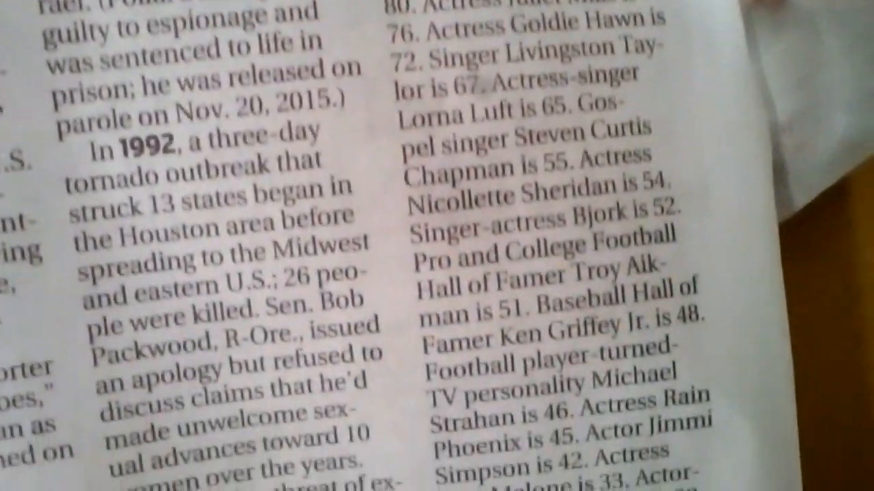